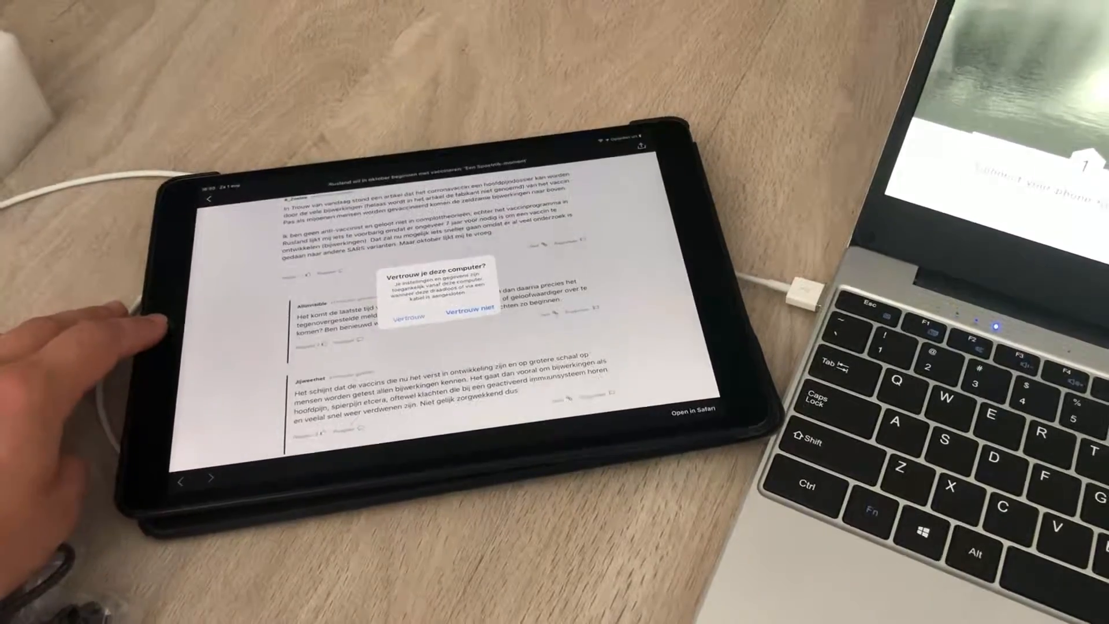
Step: Answer the 'Vertrouw je deze computer?' trust prompt on the iPad
{"action": "left_click", "coordinate": [409, 315]}
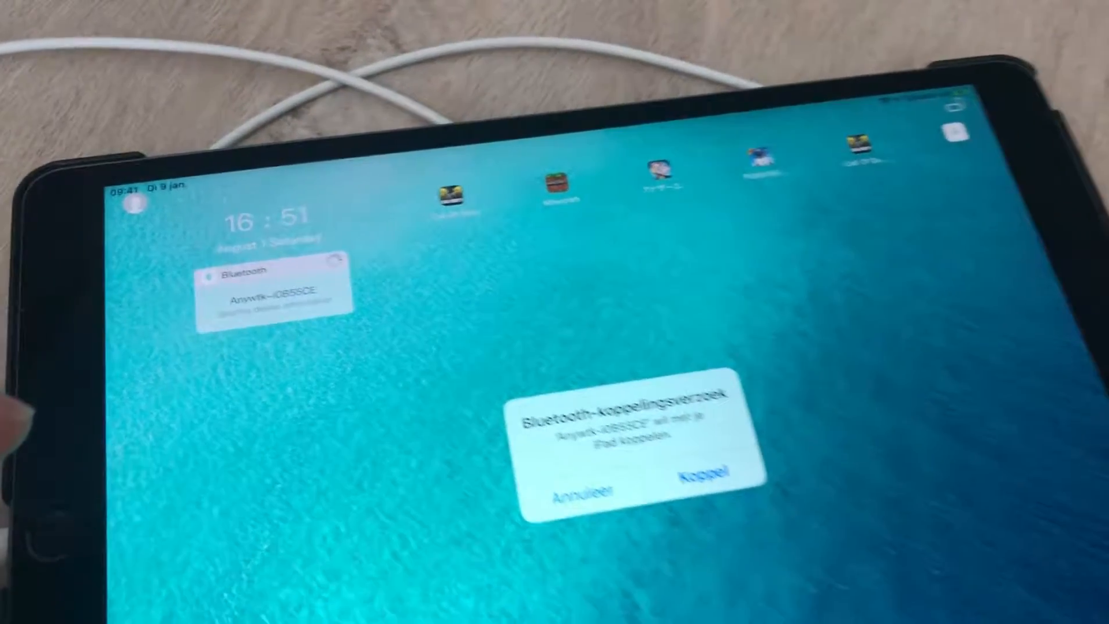
Step: Tap Koppel to pair the iPad with the Anyware lapdock keyboard
{"action": "left_click", "coordinate": [704, 472]}
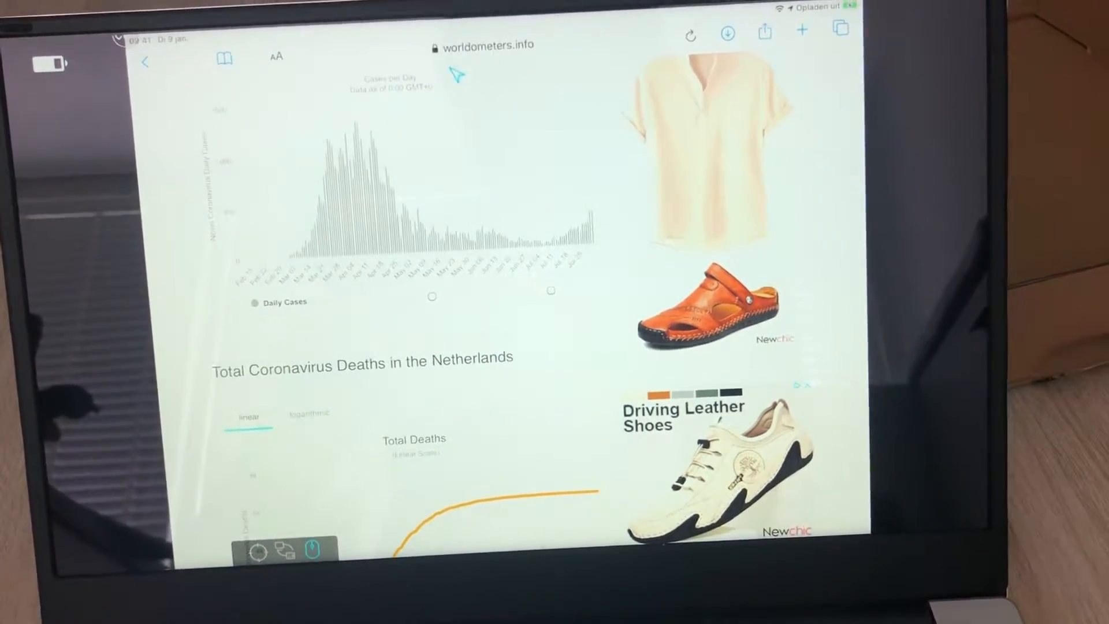
Step: Open google.nl from the address bar and pick the 'anyware phonebook' suggestion
{"action": "left_click", "coordinate": [481, 45]}
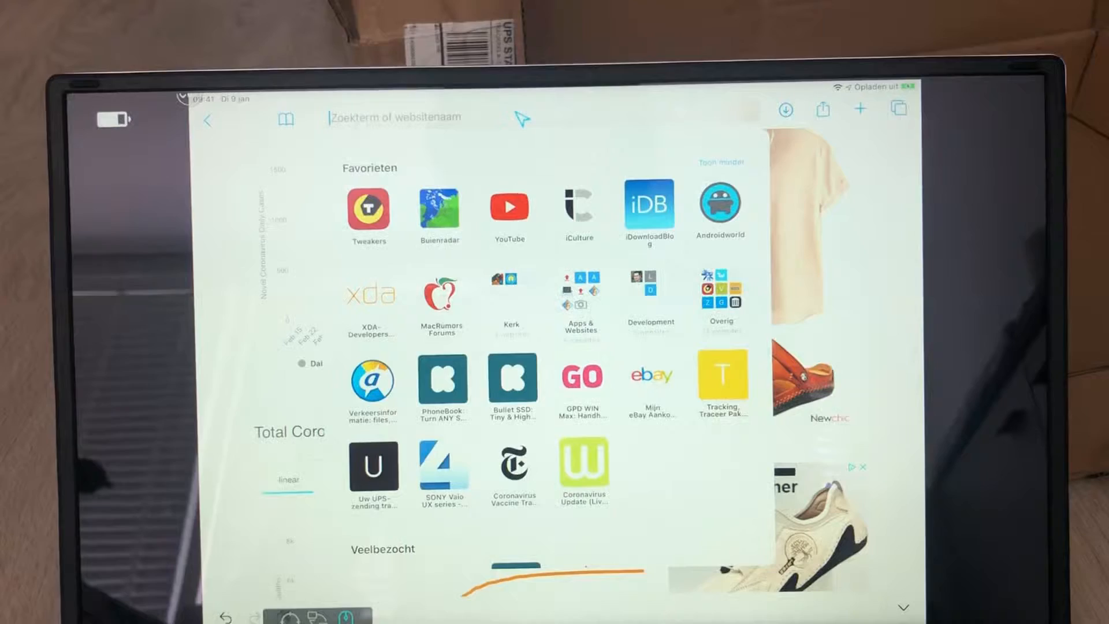
{"action": "type", "text": "goo"}
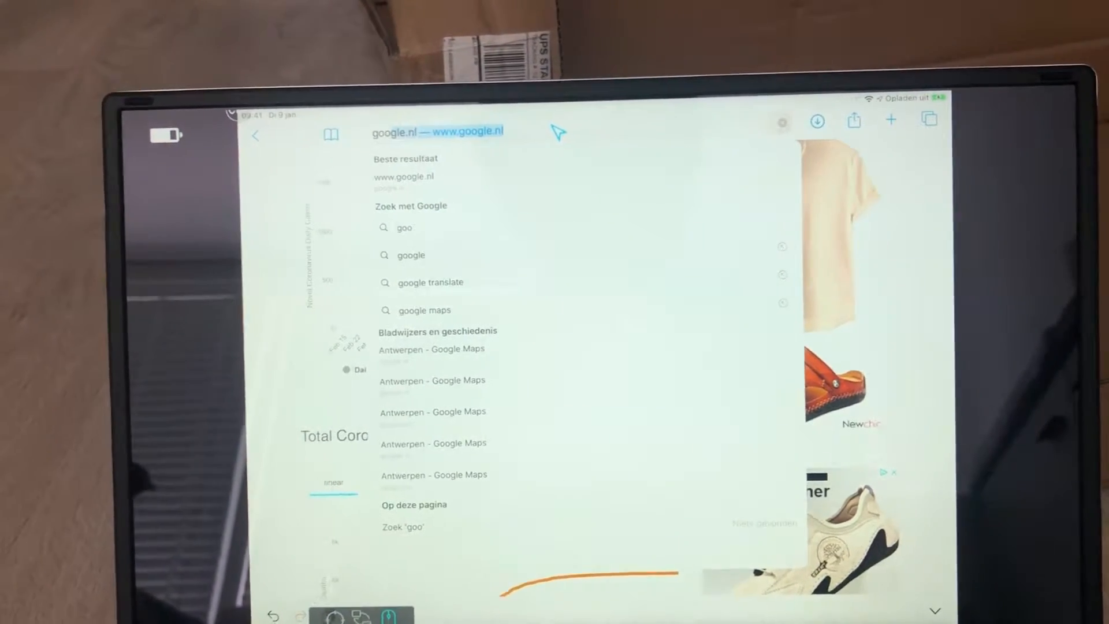
{"action": "left_click", "coordinate": [403, 177]}
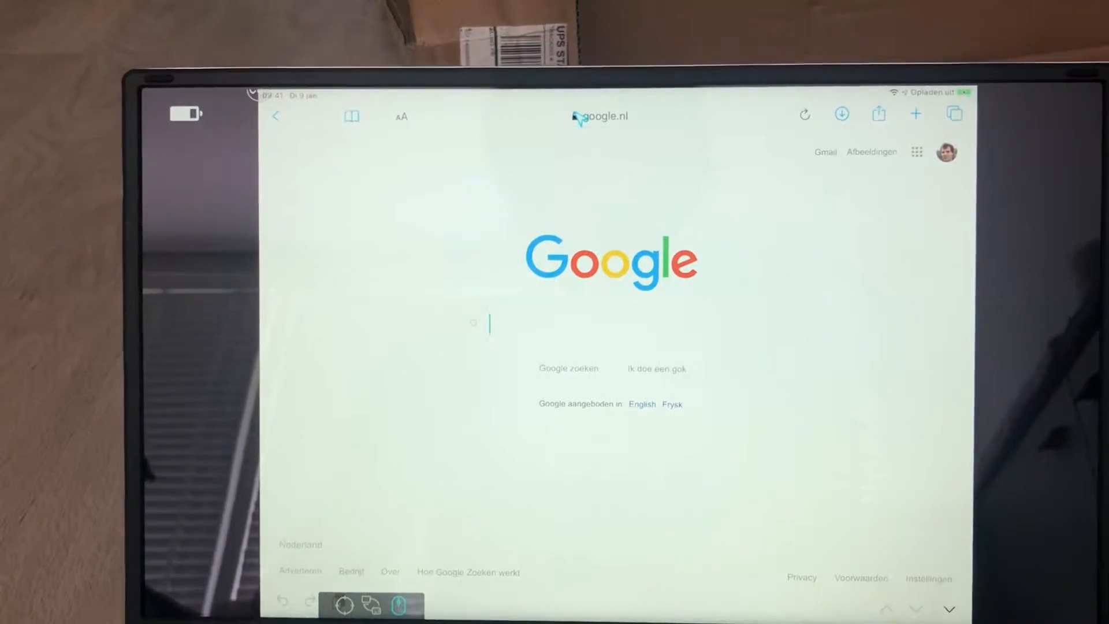
{"action": "type", "text": "te"}
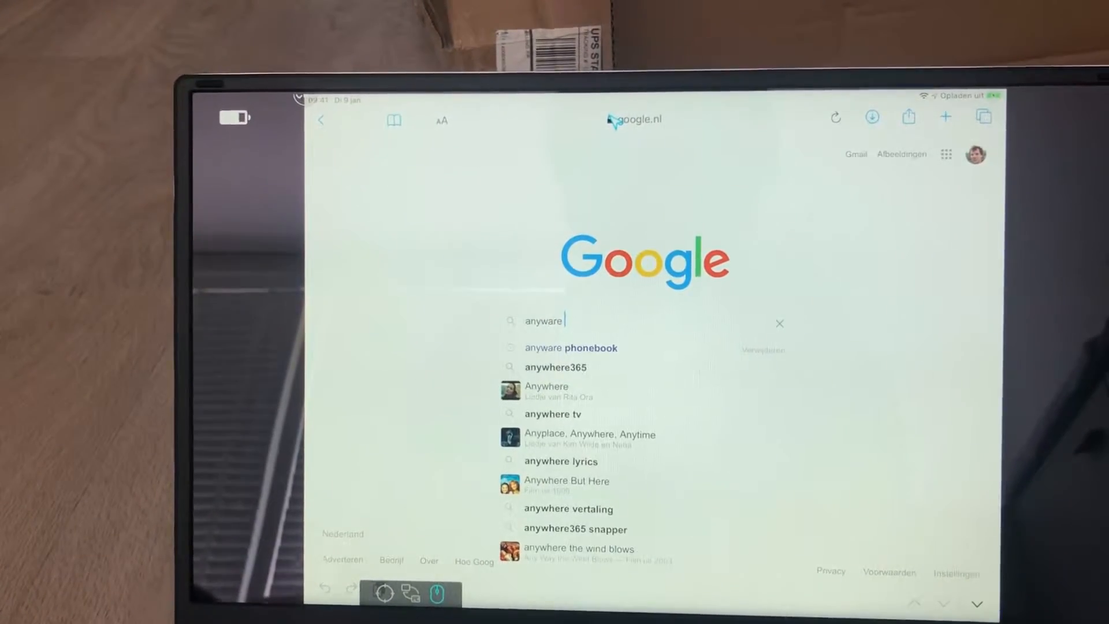
{"action": "left_click", "coordinate": [570, 347]}
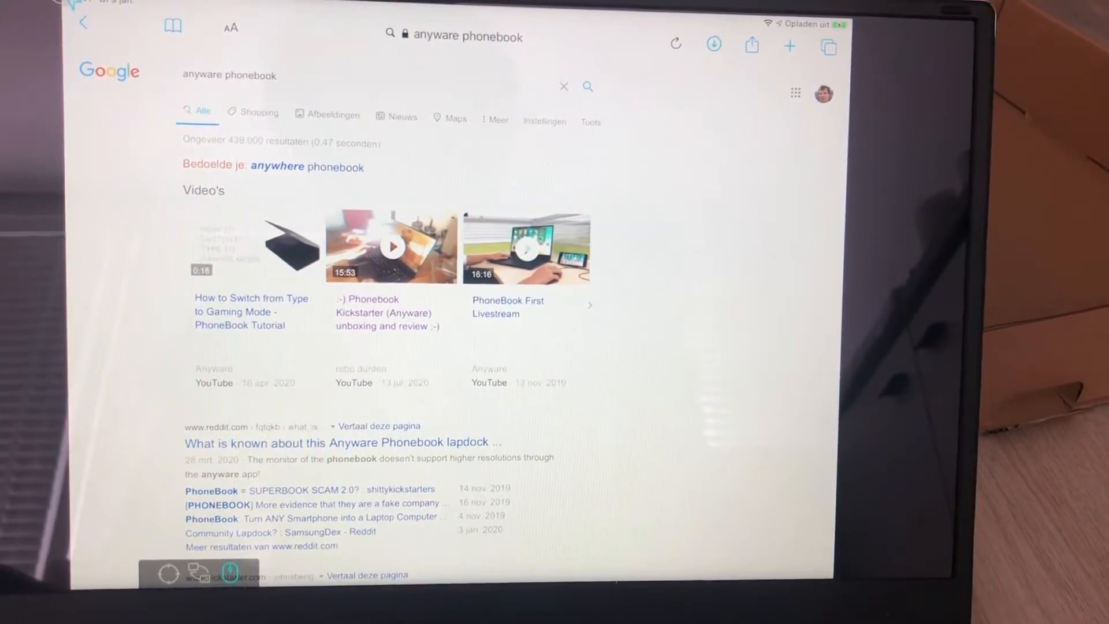
Step: Scroll down through the 'anyware phonebook' search results
{"action": "scroll", "scroll_direction": "down", "scroll_amount": 3}
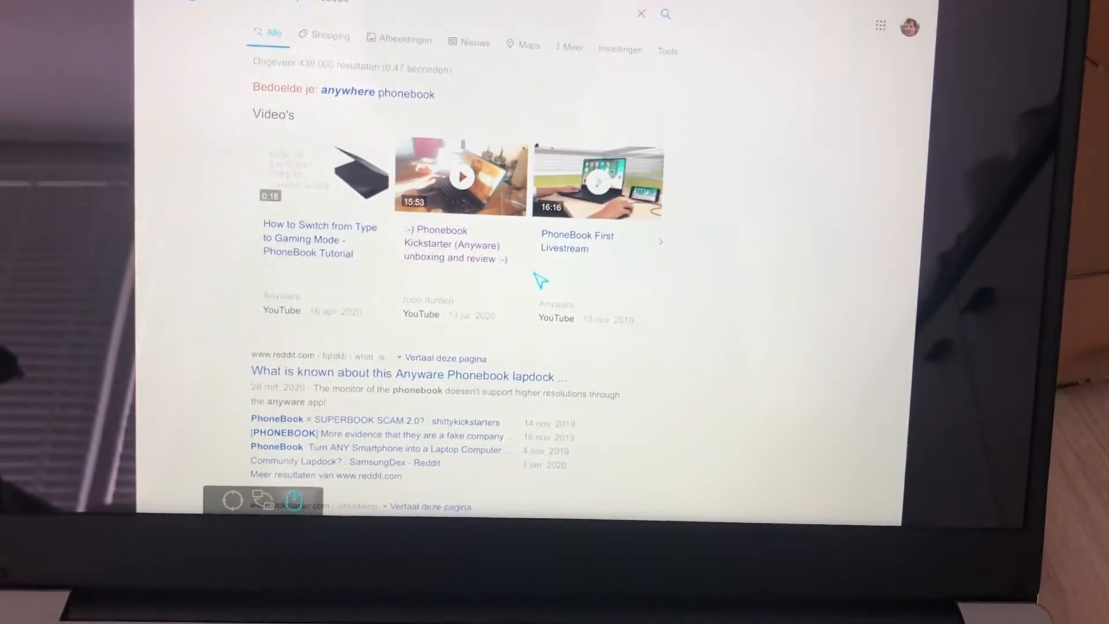